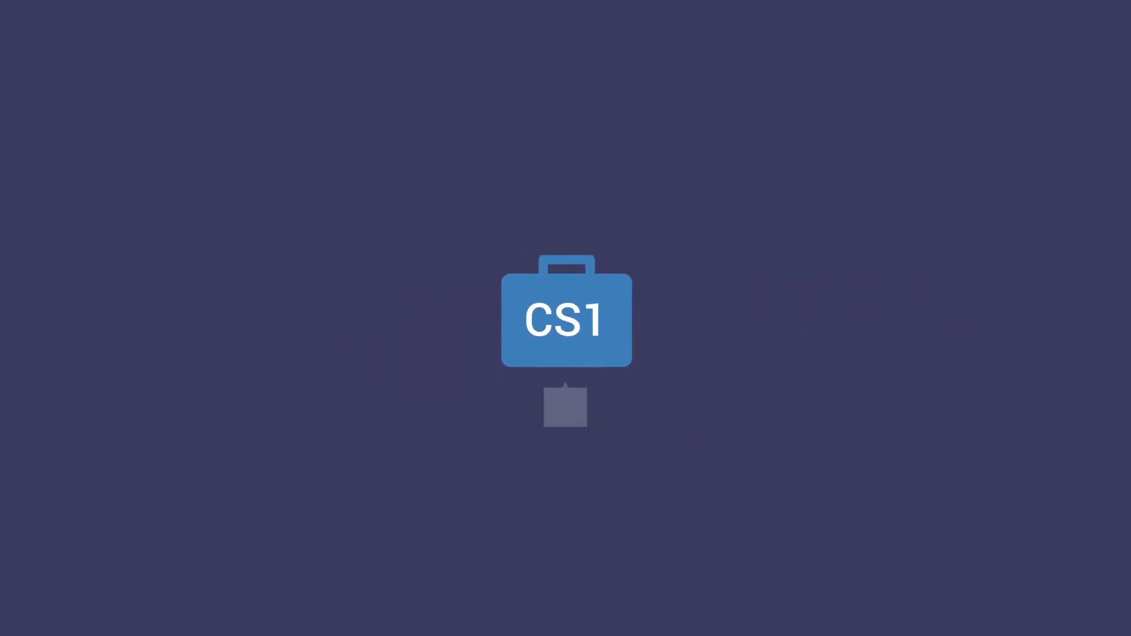
# Advance the slide animation so the CS1 briefcase rises and its feature callout appears.
pyautogui.click(565, 316)
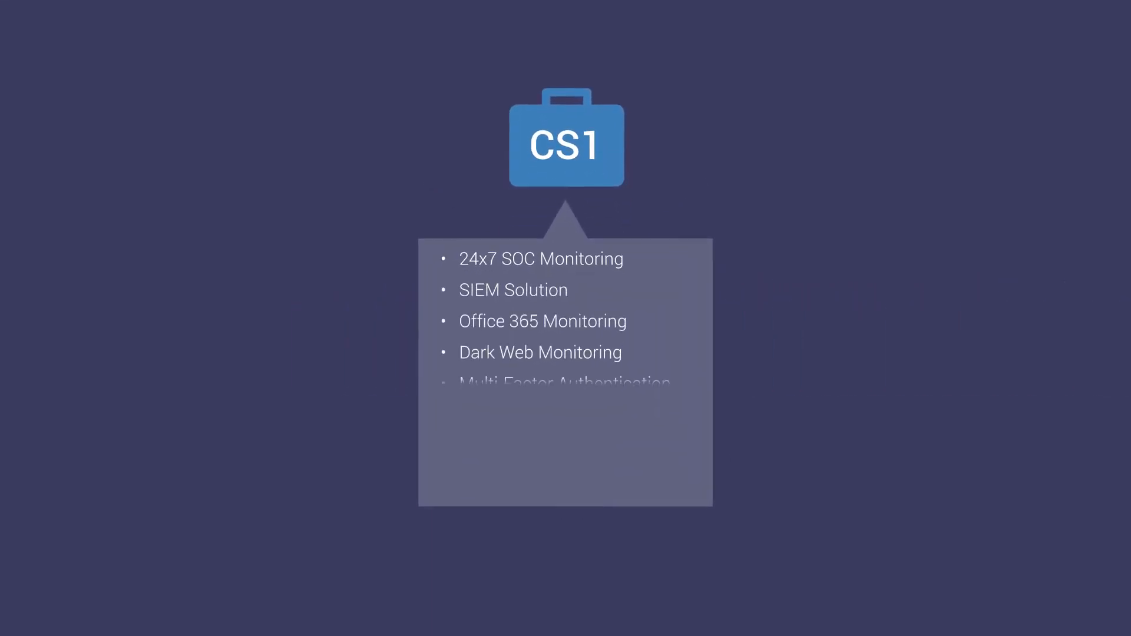